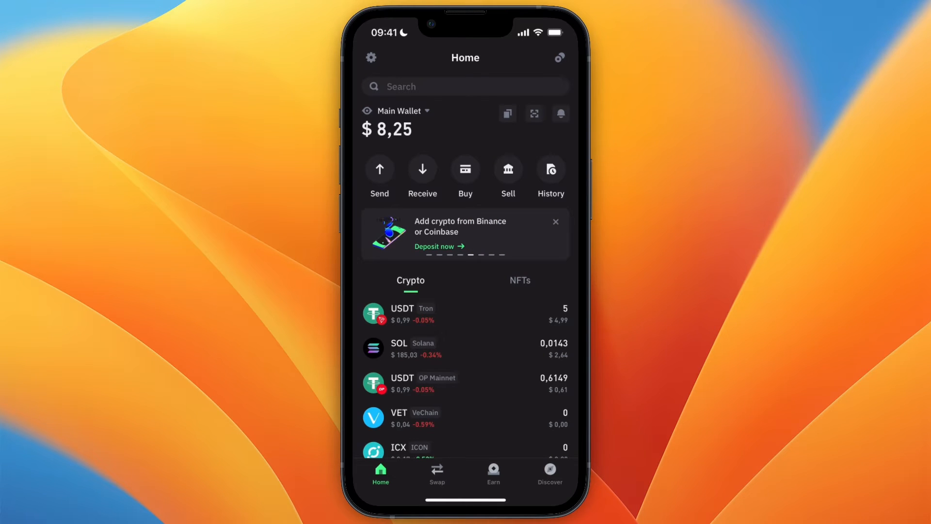
Start a sale from Home and choose BTC Bitcoin as the coin to sell.
click(507, 168)
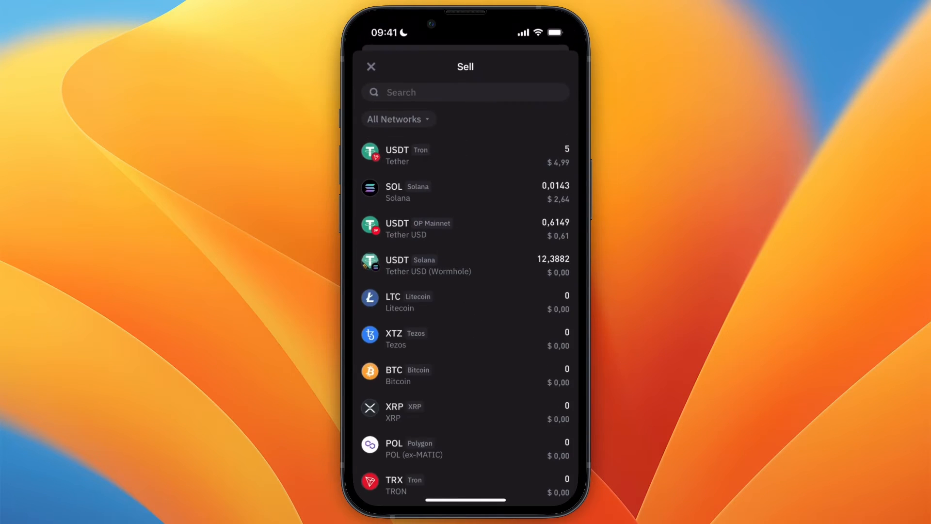
click(466, 374)
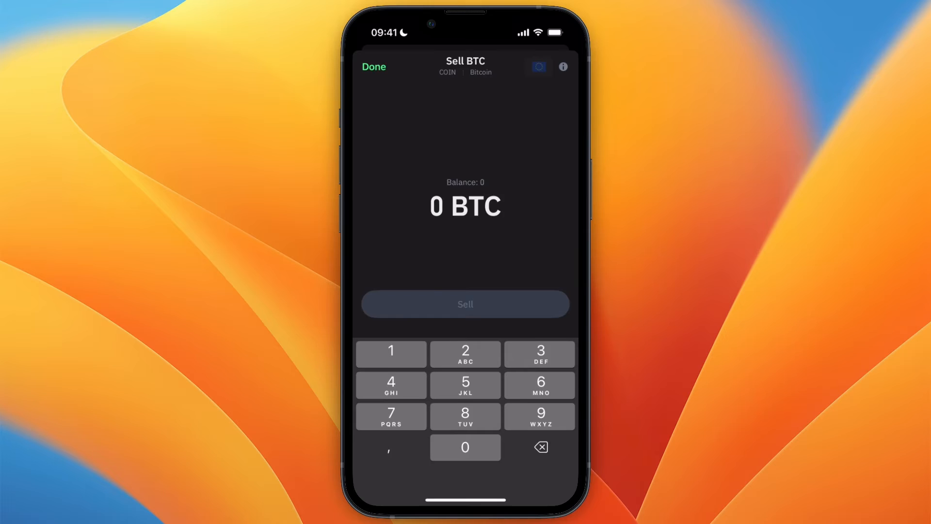
Switch the payout currency to EUR - Euro, then leave the Bitcoin sell screen.
click(537, 66)
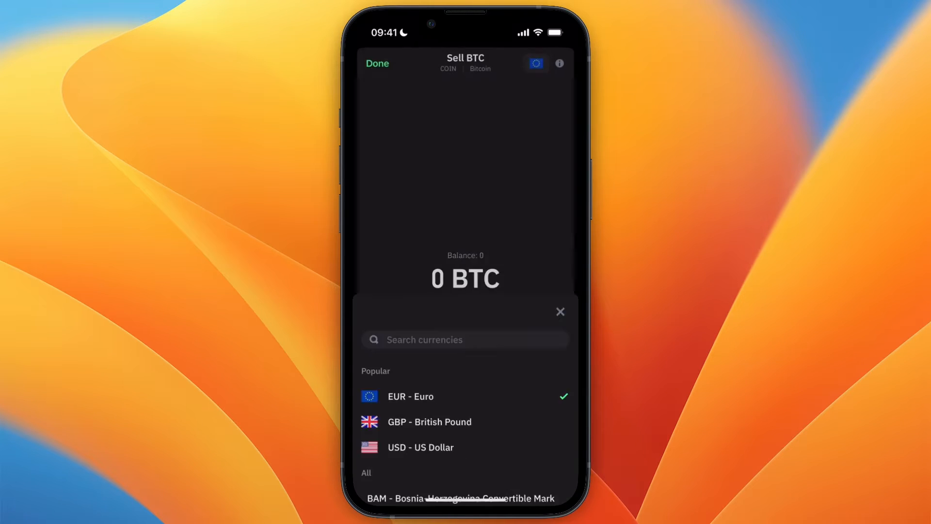
click(559, 311)
text(,01)
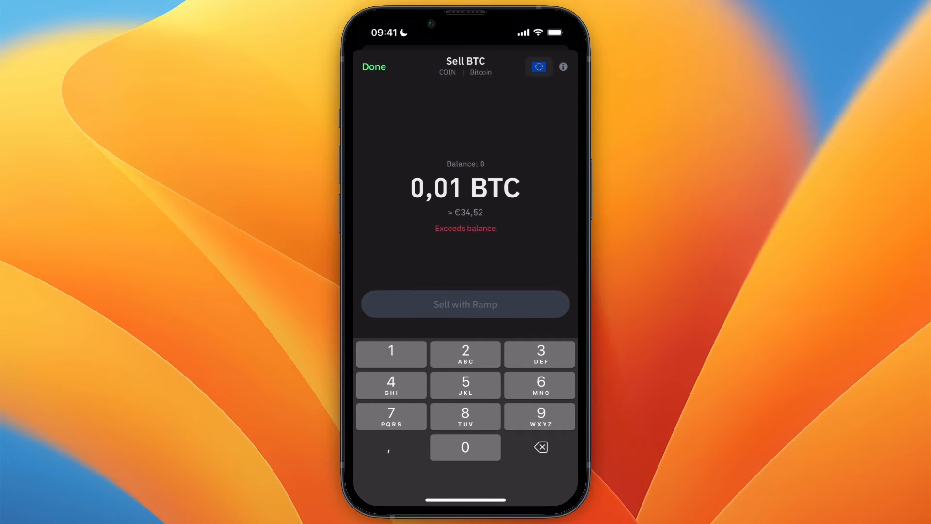
click(373, 67)
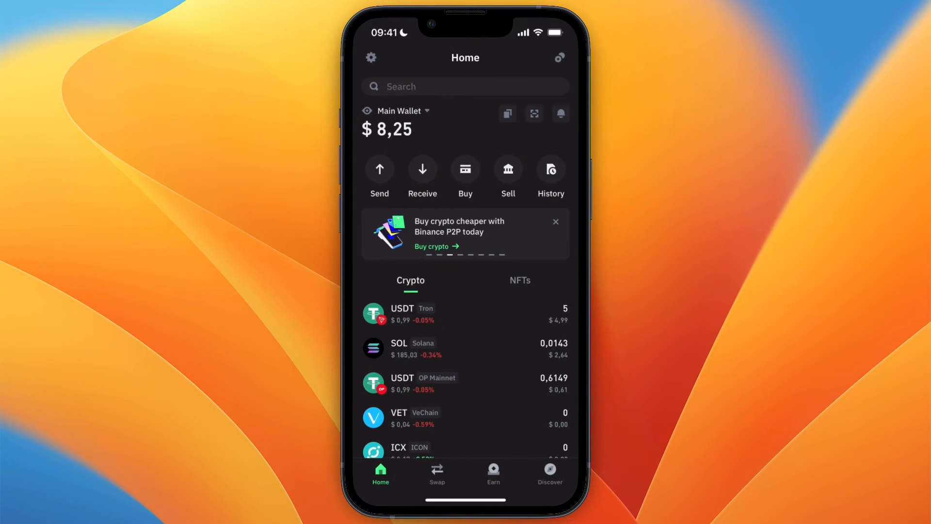